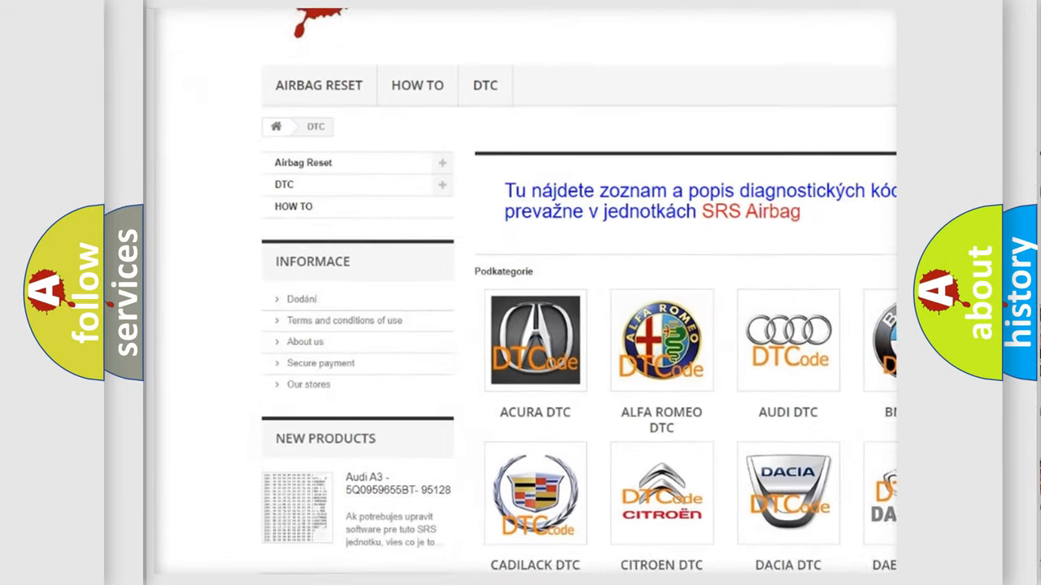
pyautogui.scroll(-3)
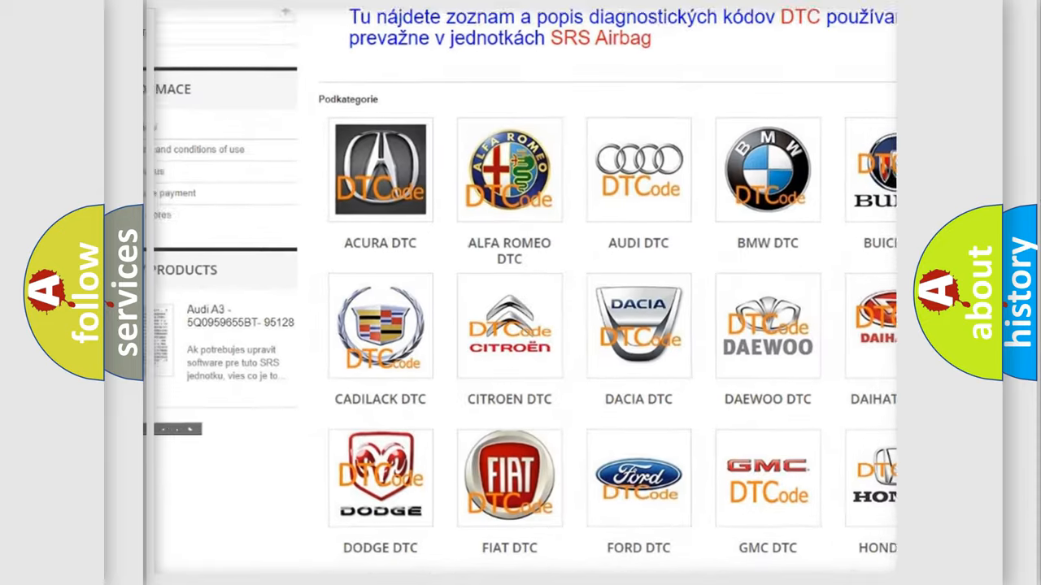
pyautogui.scroll(-3)
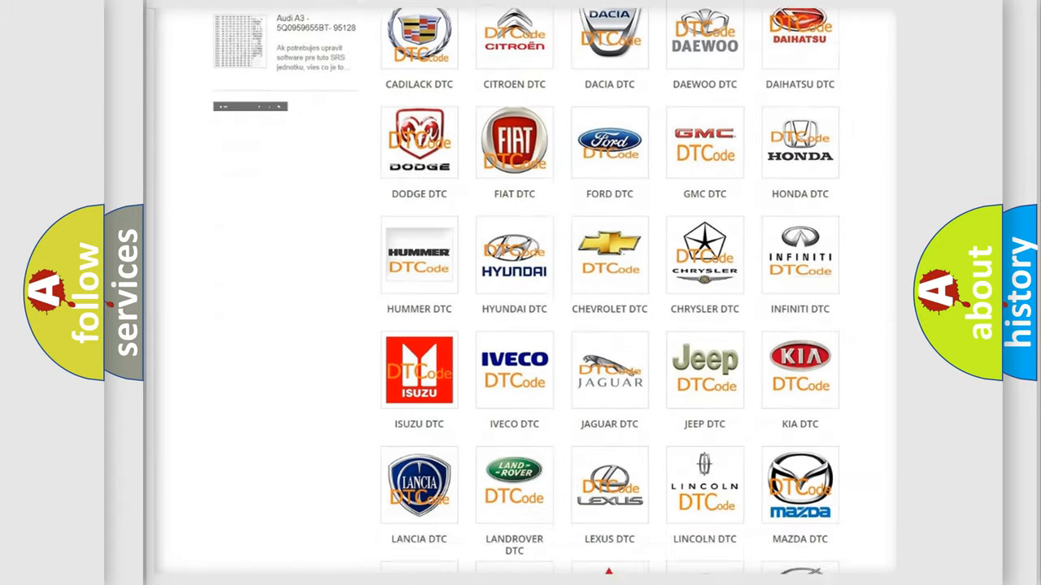
pyautogui.scroll(-3)
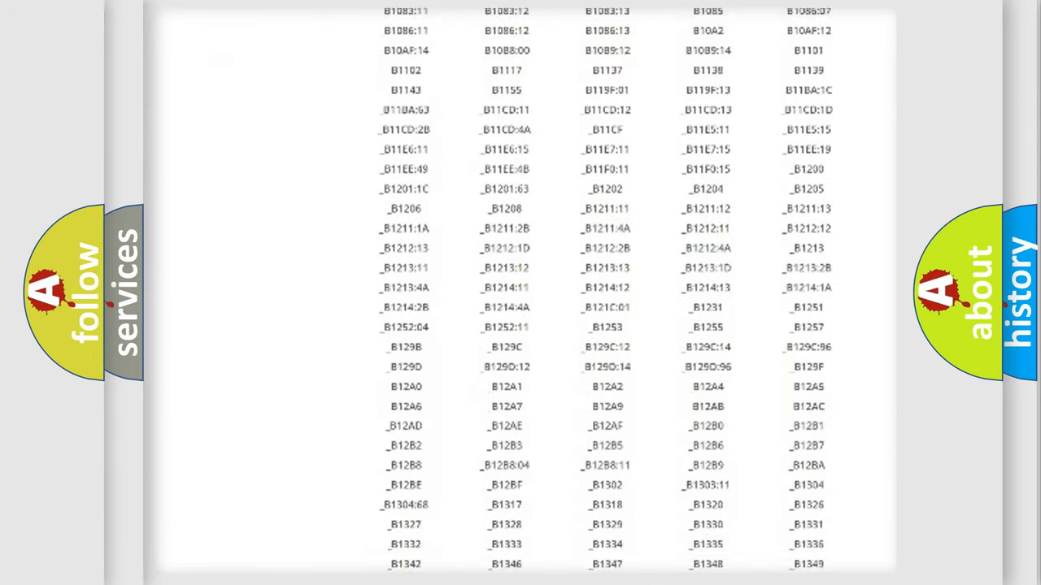
pyautogui.scroll(-3)
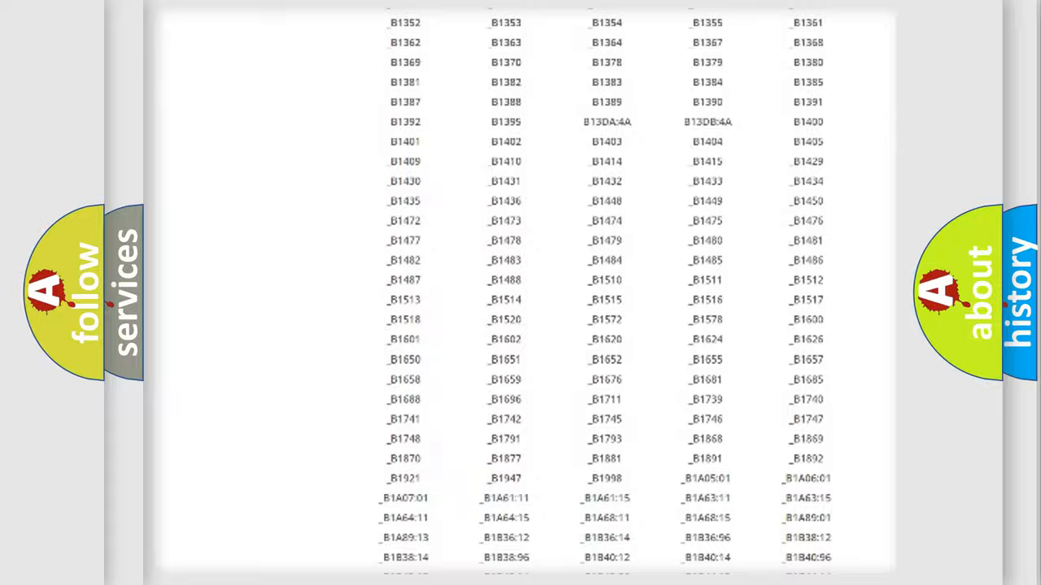